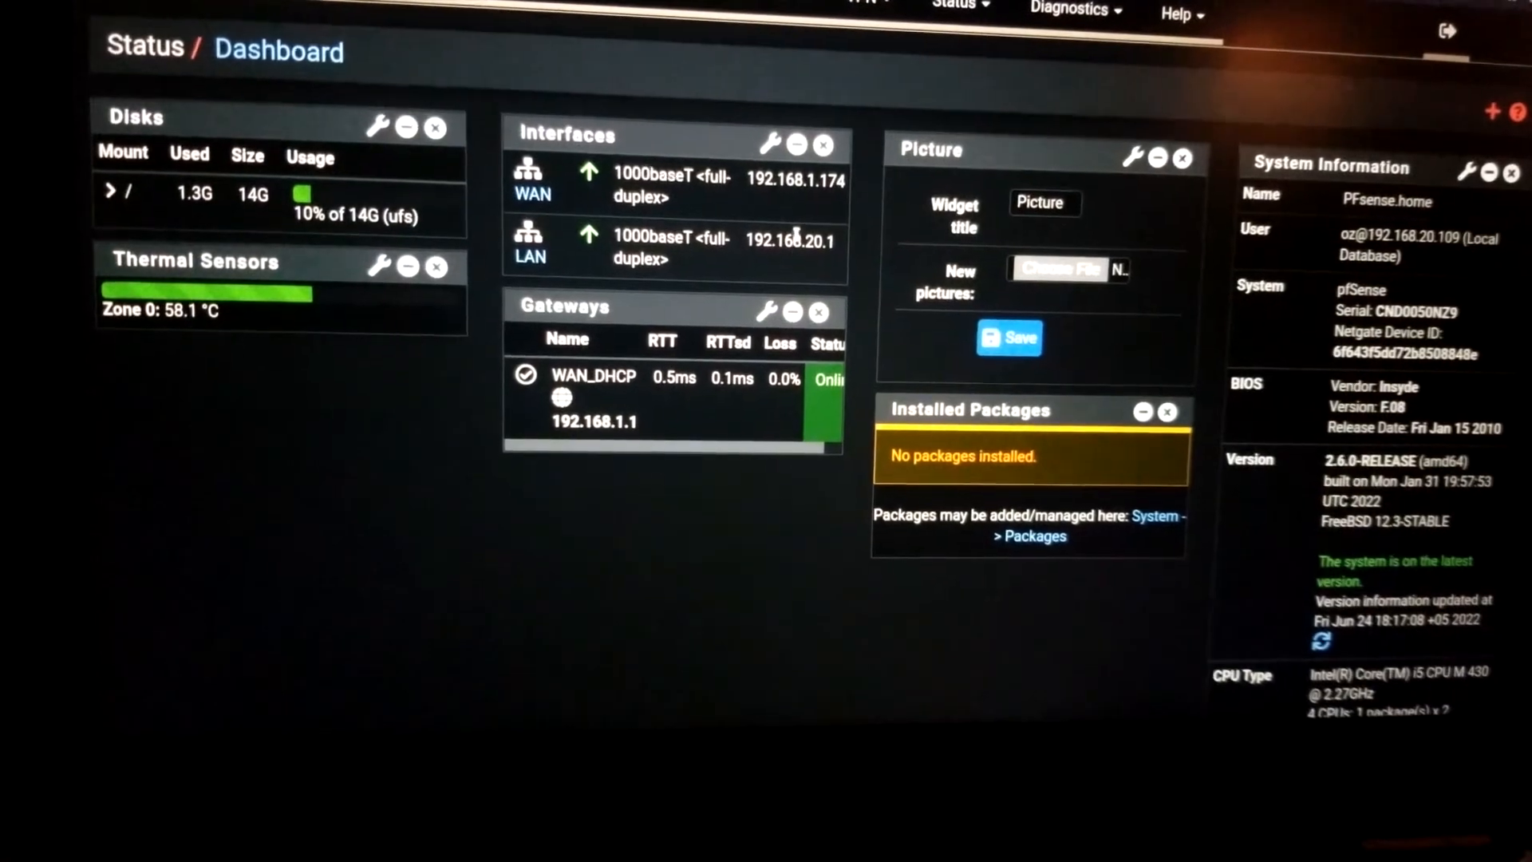
Open the WAN interface page and scroll down to its DHCP Client Configuration options
double_click(781, 241)
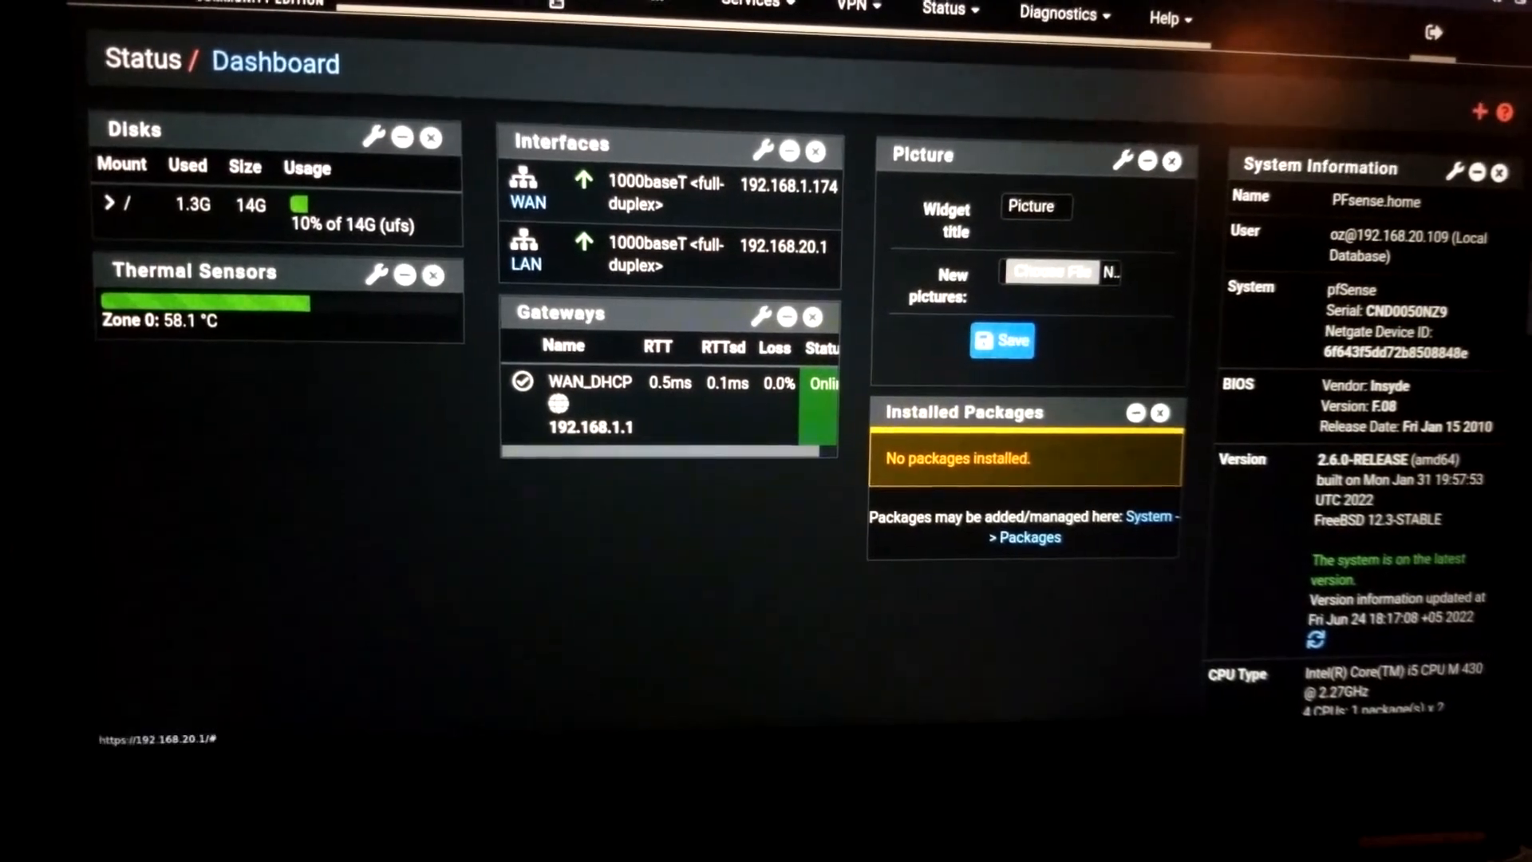
left_click(532, 24)
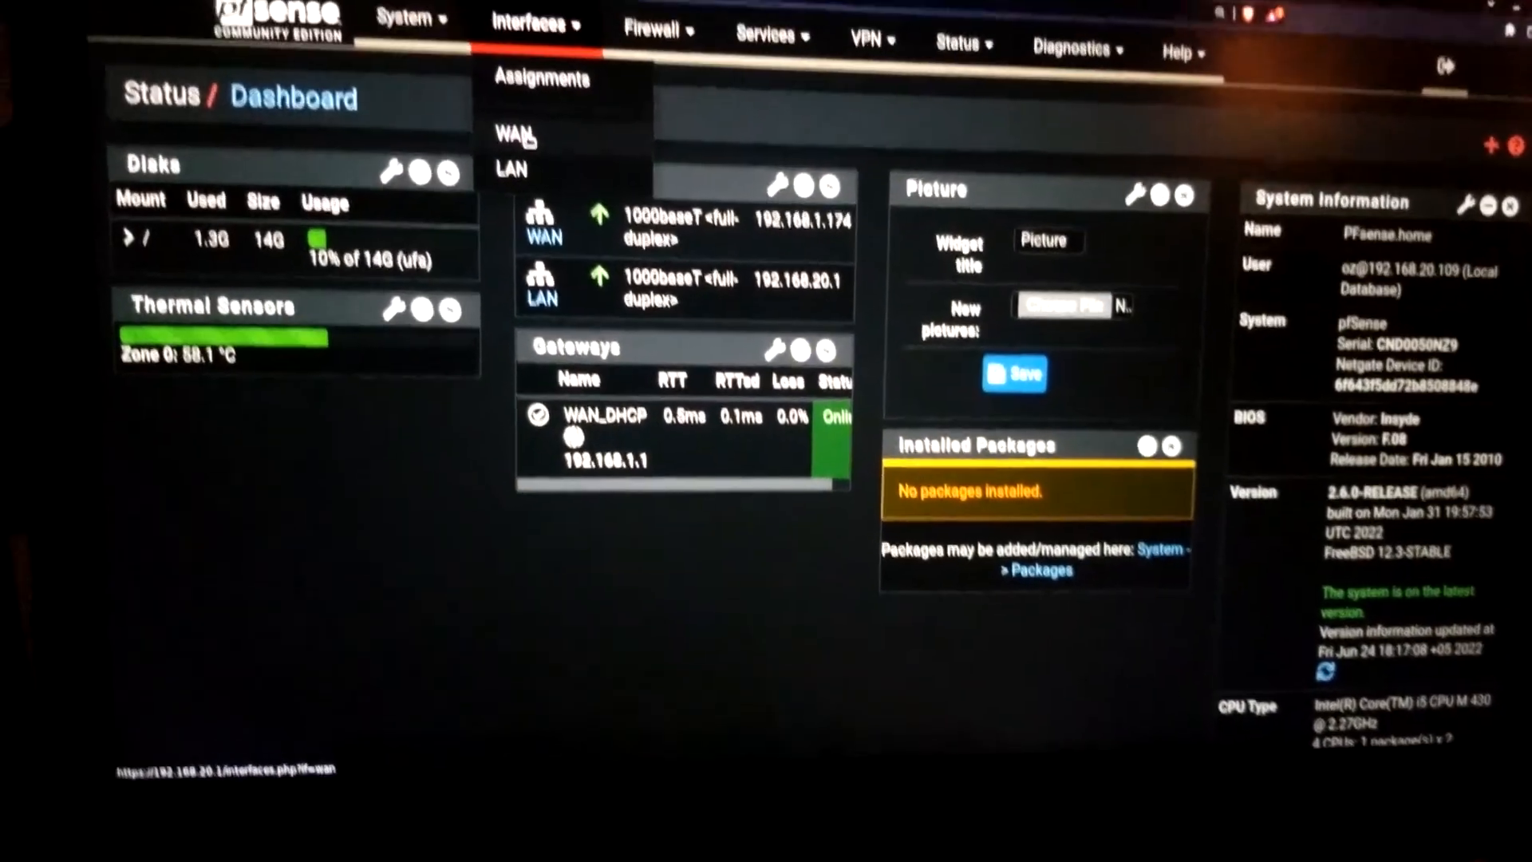
left_click(510, 134)
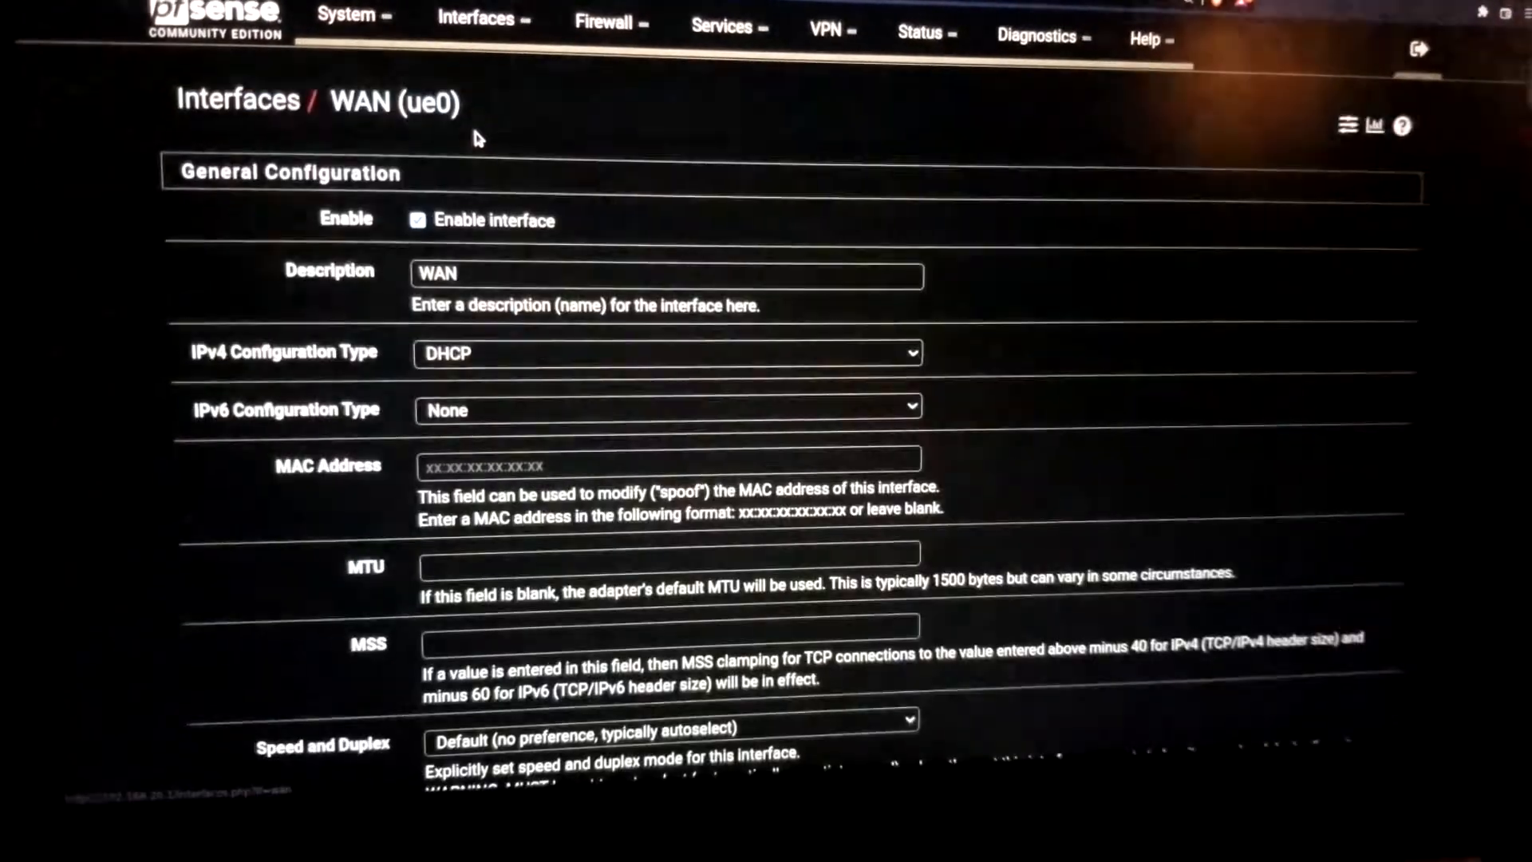
left_click(412, 218)
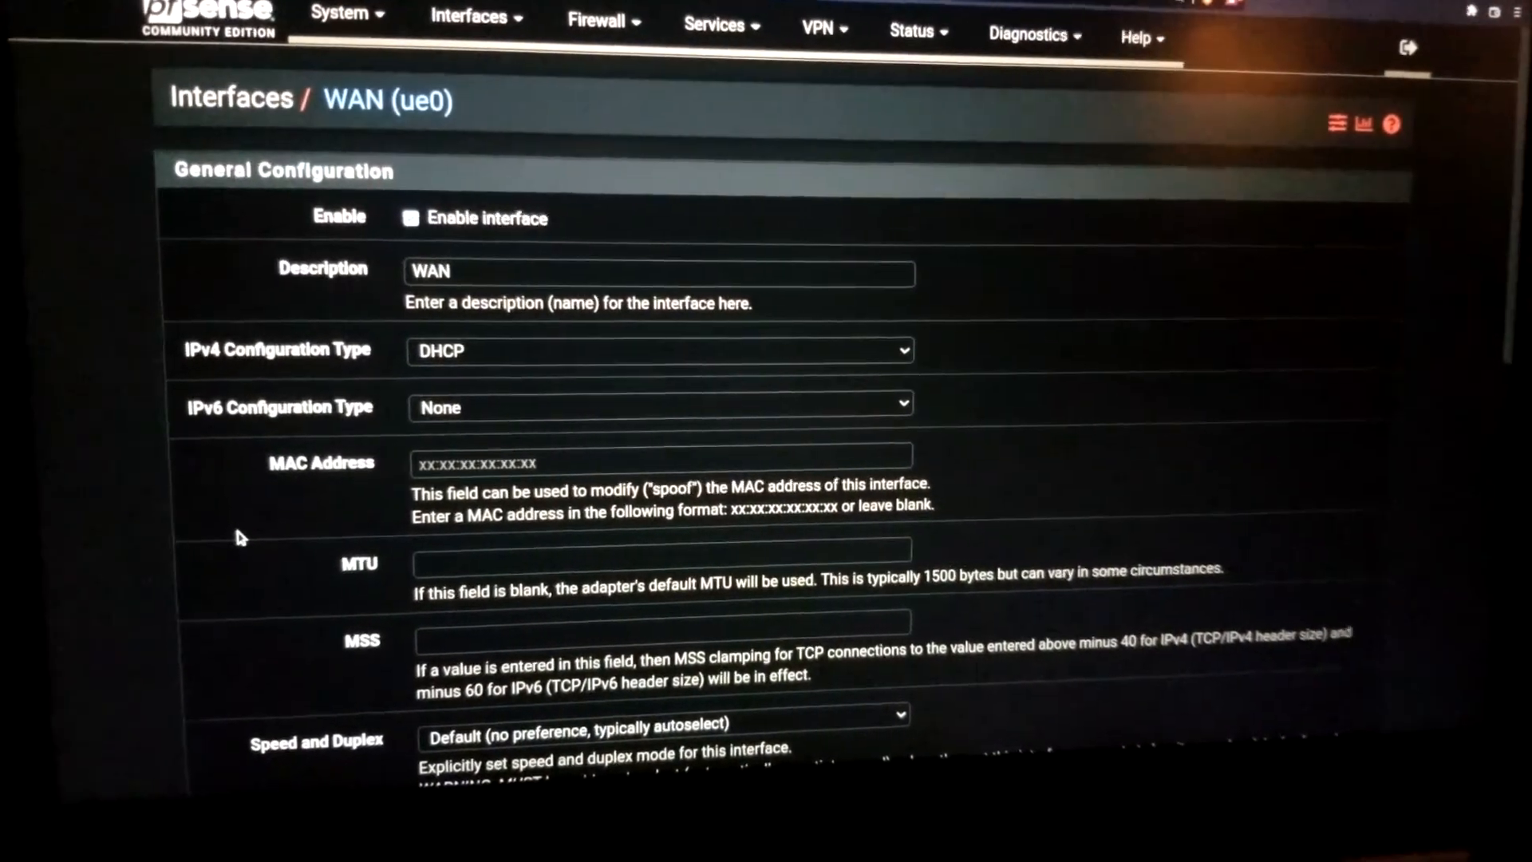
scroll("down", 3)
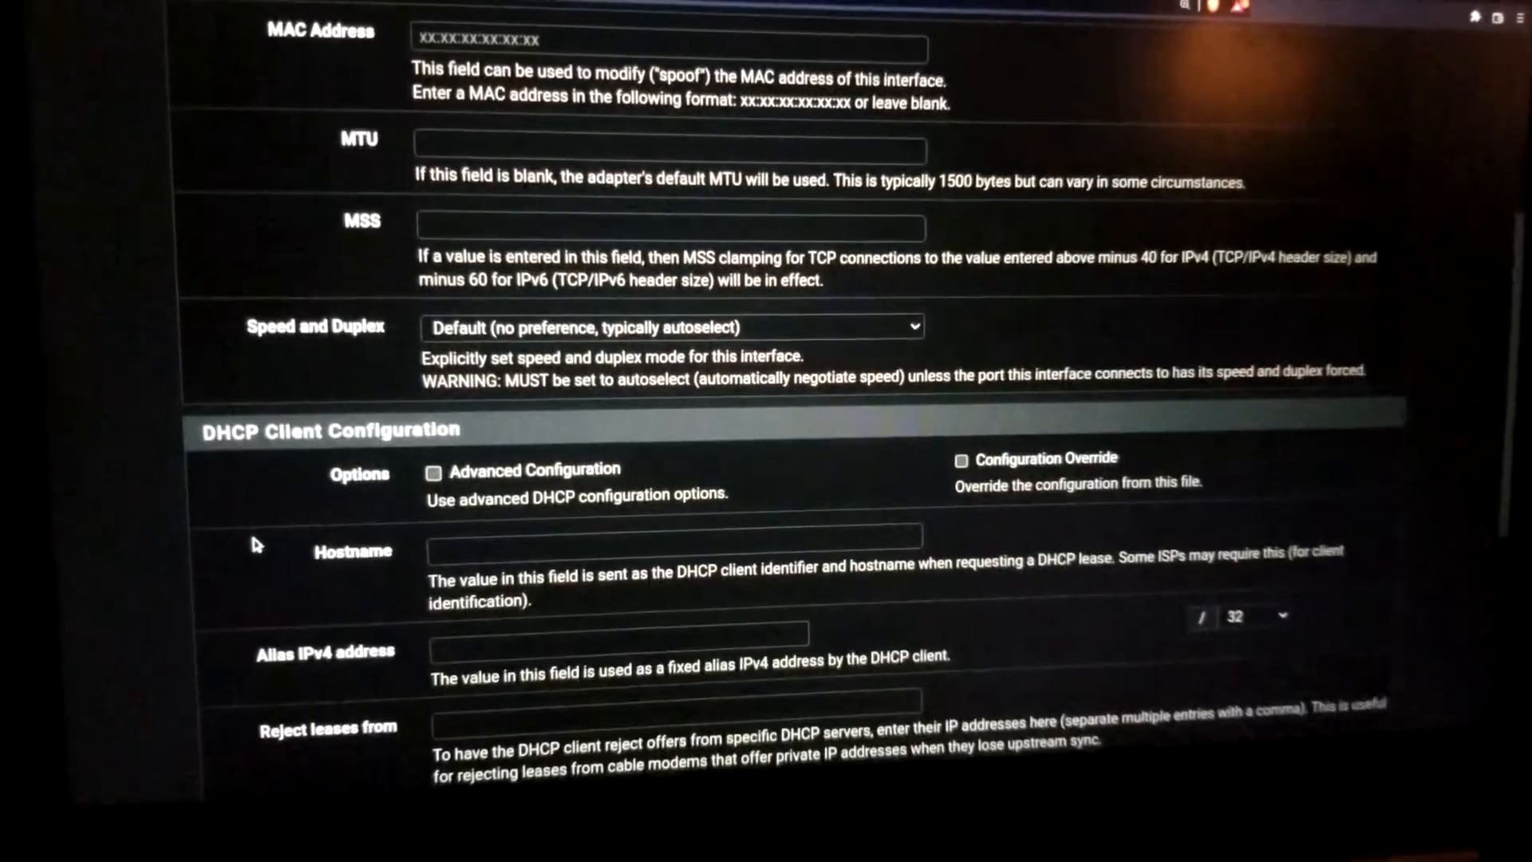